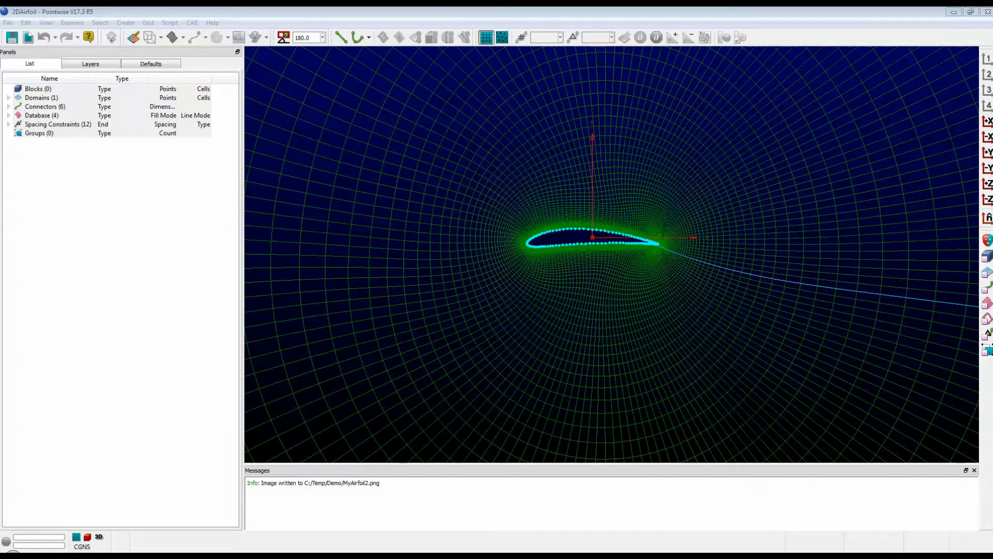
Capture the mesh view with PrintScreen, paste it into the Paint canvas, and minimize Paint
{"action": "key", "text": "PrintScreen"}
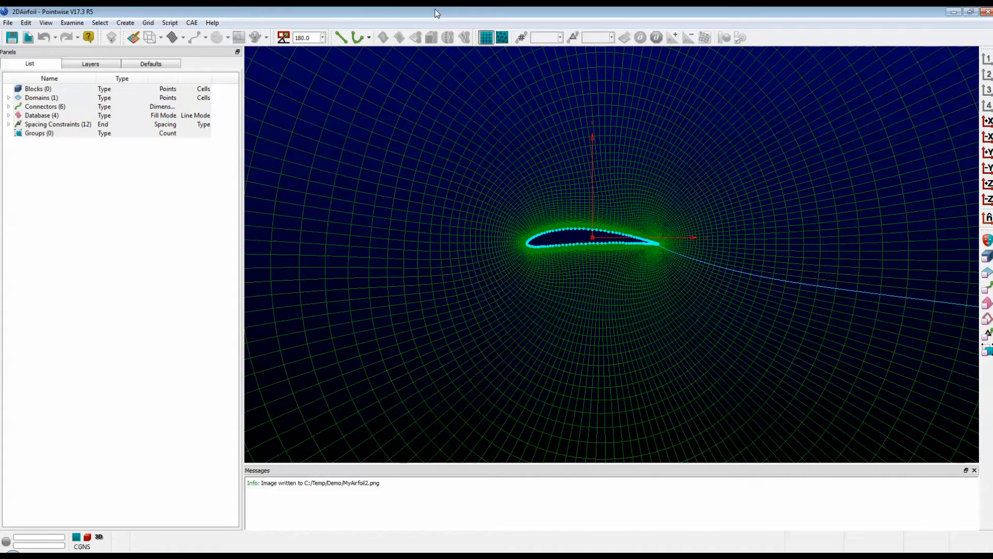
{"action": "mouse_move", "coordinate": [515, 215]}
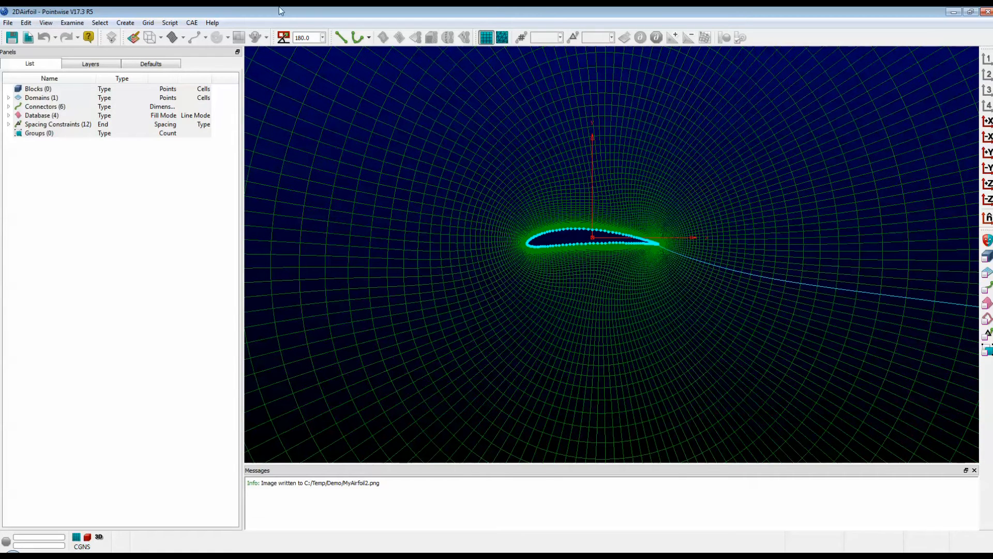
{"action": "mouse_move", "coordinate": [284, 37]}
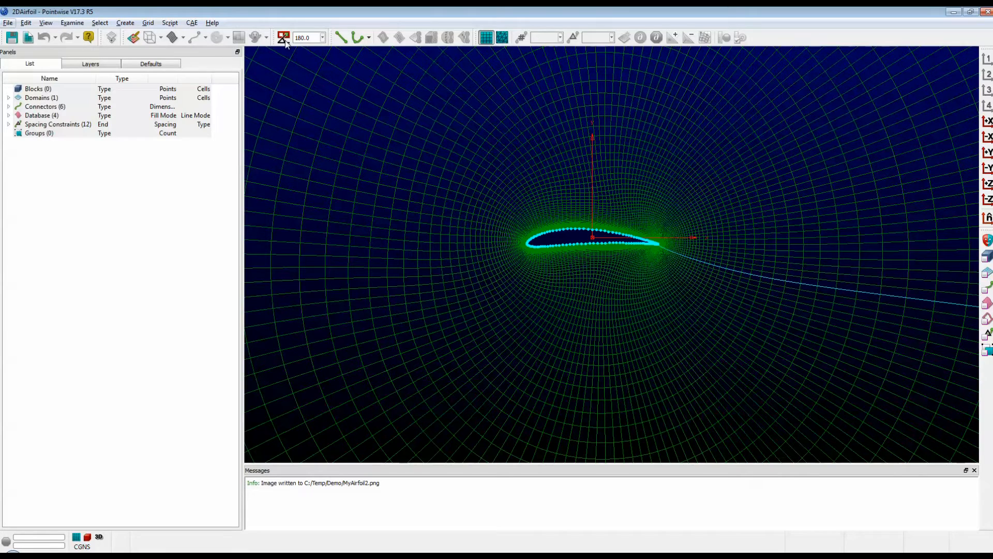
{"action": "mouse_move", "coordinate": [486, 446]}
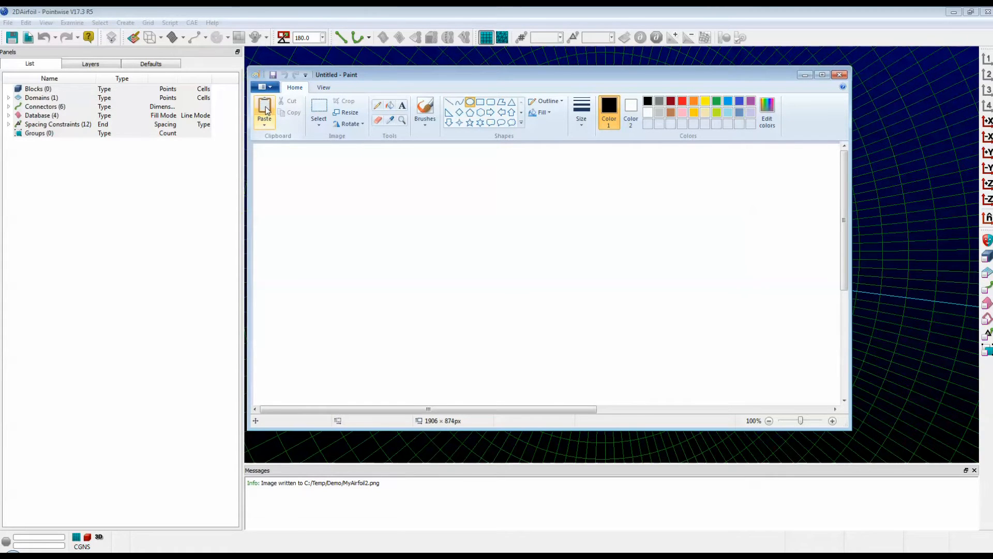
{"action": "left_click", "coordinate": [264, 109]}
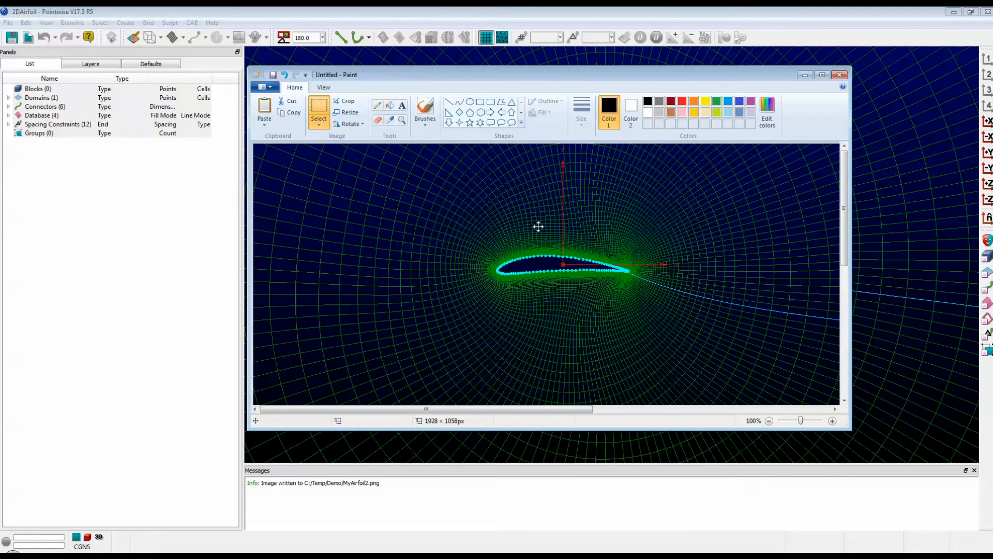
{"action": "mouse_move", "coordinate": [394, 163]}
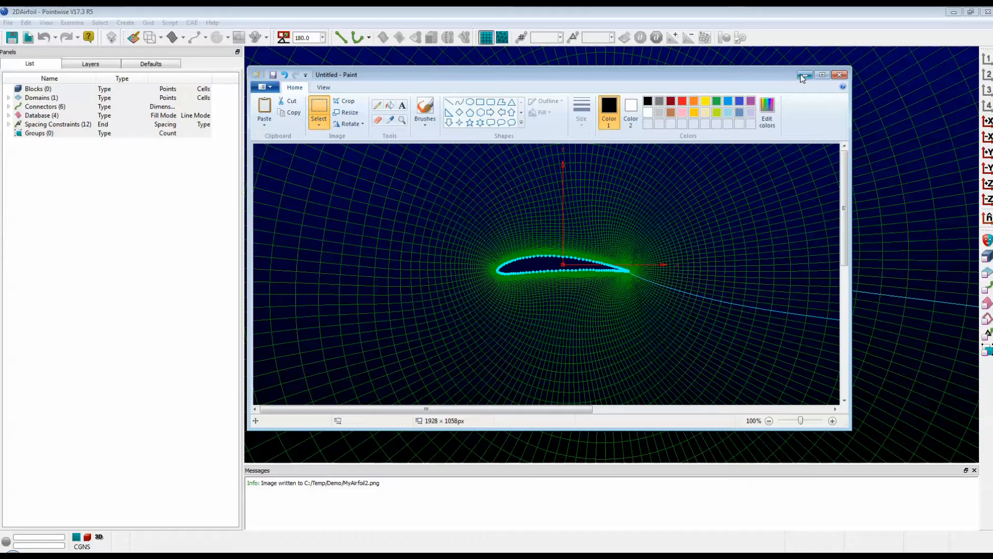
{"action": "left_click", "coordinate": [840, 74]}
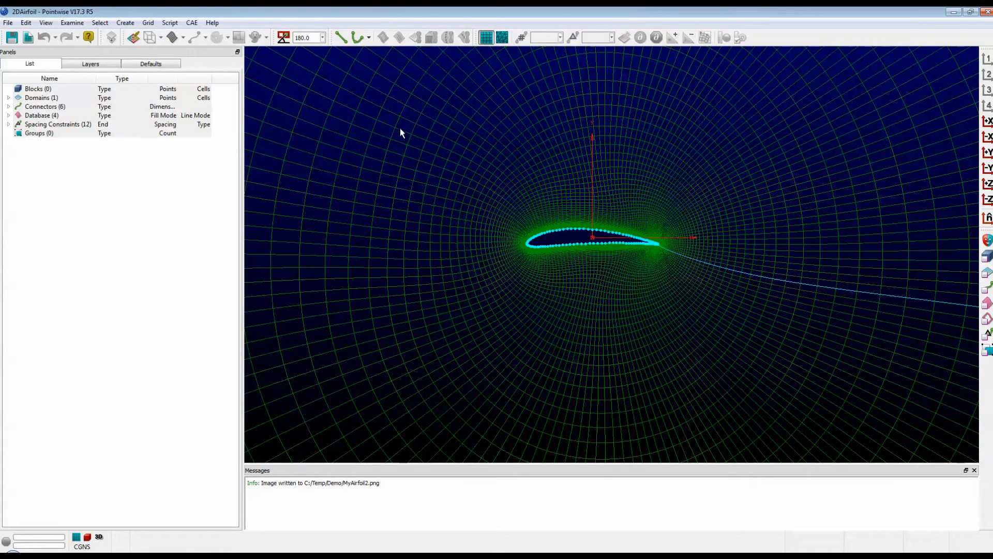
{"action": "mouse_move", "coordinate": [309, 243]}
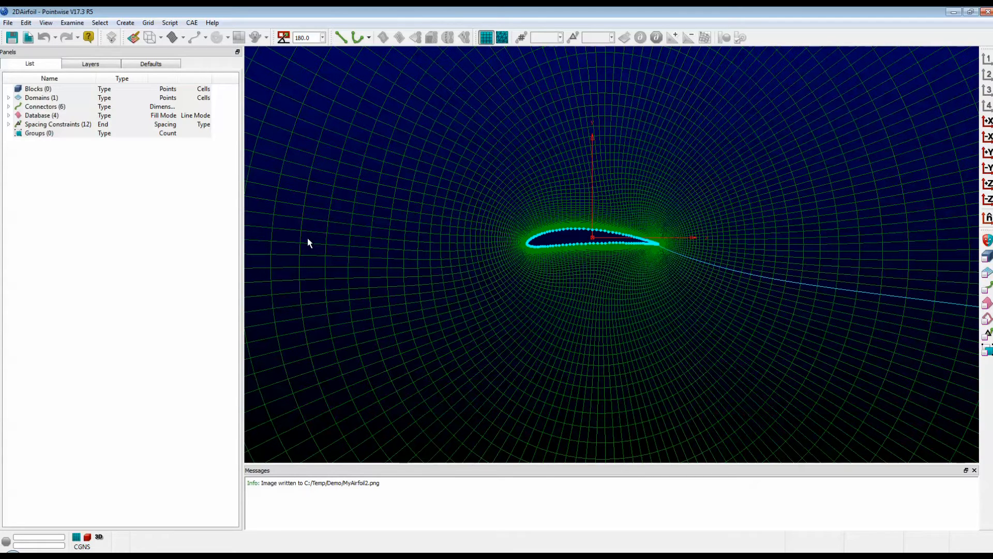
{"action": "mouse_move", "coordinate": [234, 219]}
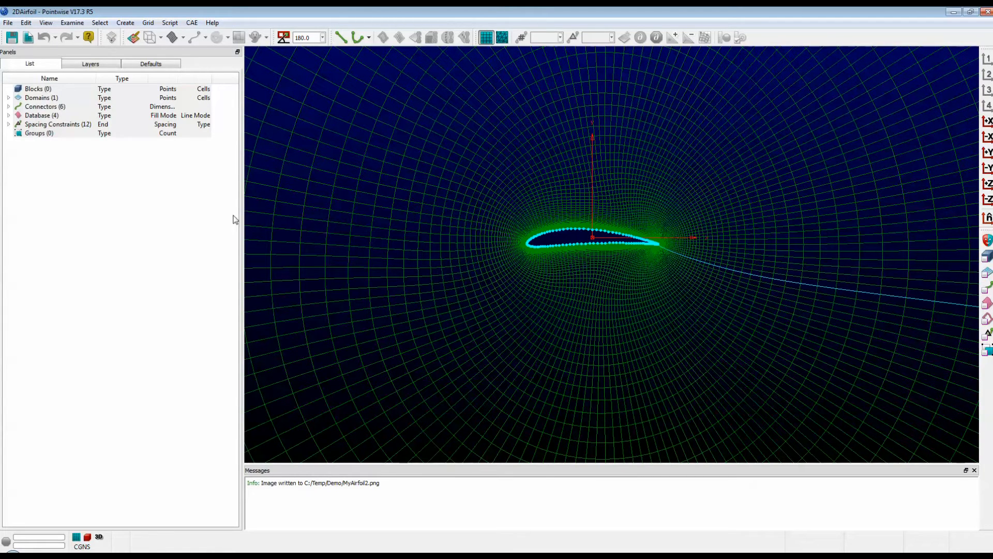
{"action": "left_click", "coordinate": [8, 22]}
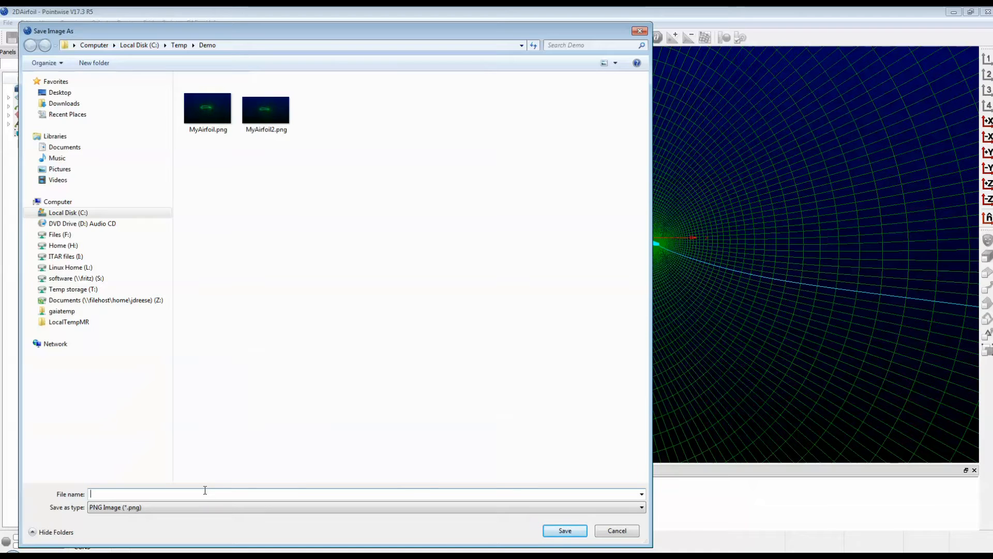
Name the exported image MyAirfoil3 and save it to the Demo folder
{"action": "type", "text": "MyAirfoil3.png"}
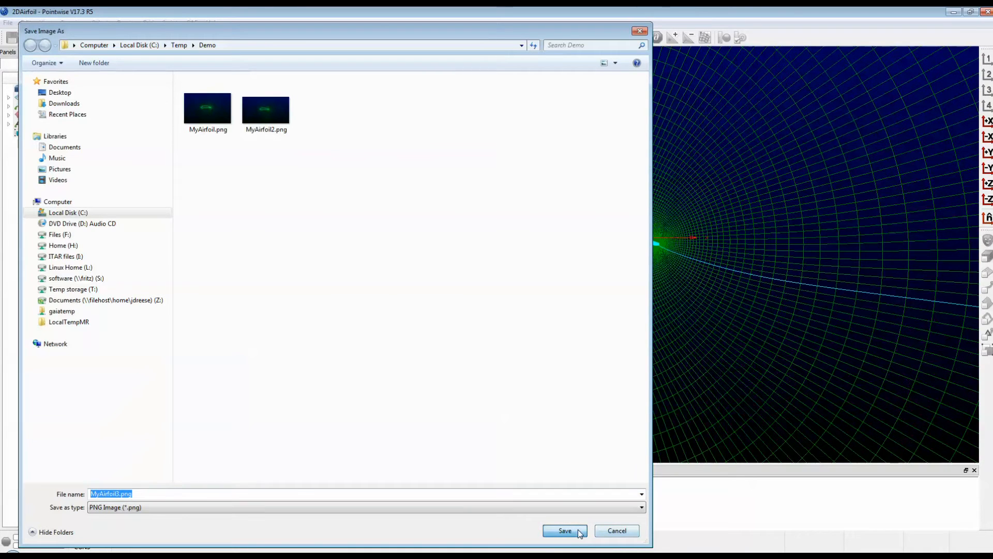
{"action": "left_click", "coordinate": [564, 531]}
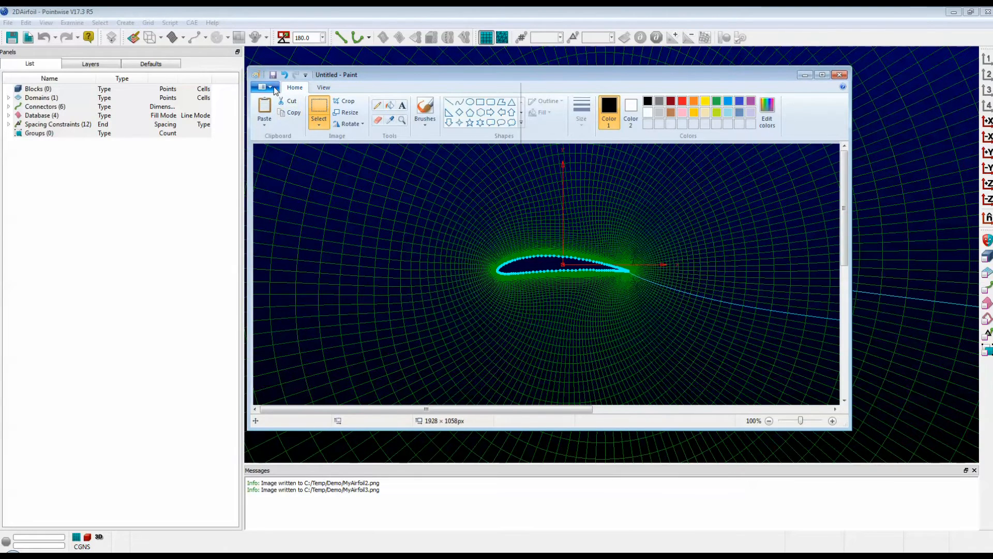
Load MyAirfoil3.png into Paint to view the 1413×800 mesh image, then minimize Paint
{"action": "left_click", "coordinate": [264, 87]}
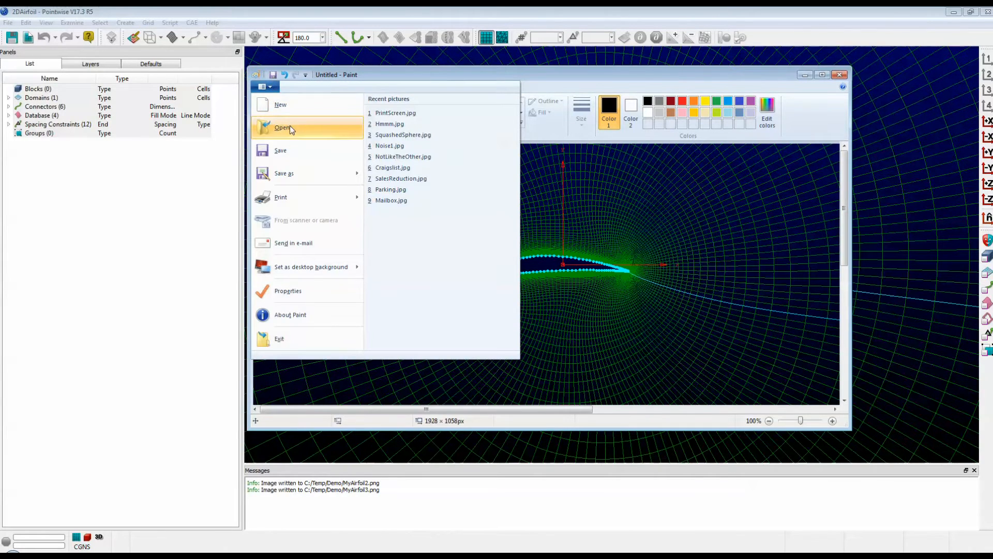
{"action": "left_click", "coordinate": [283, 128]}
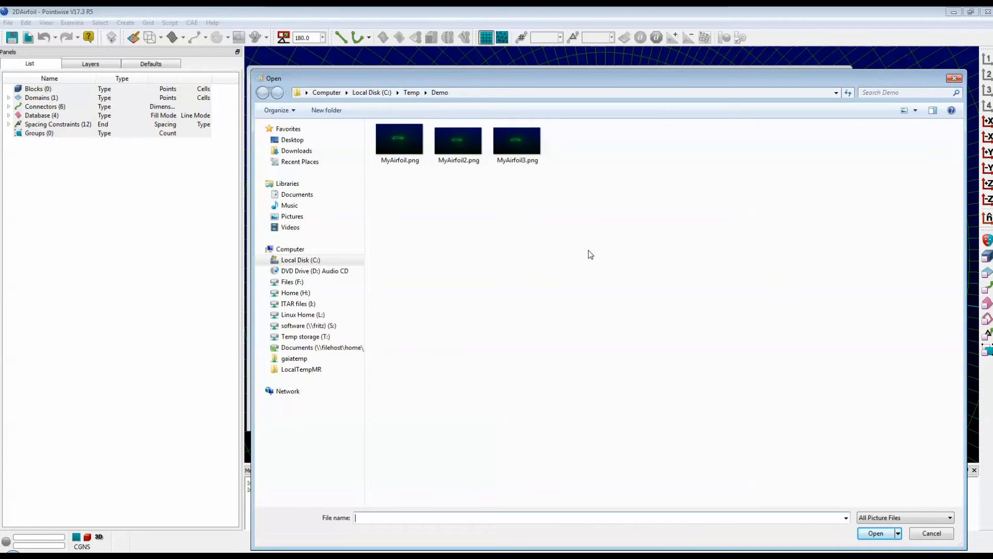
{"action": "left_click", "coordinate": [517, 140]}
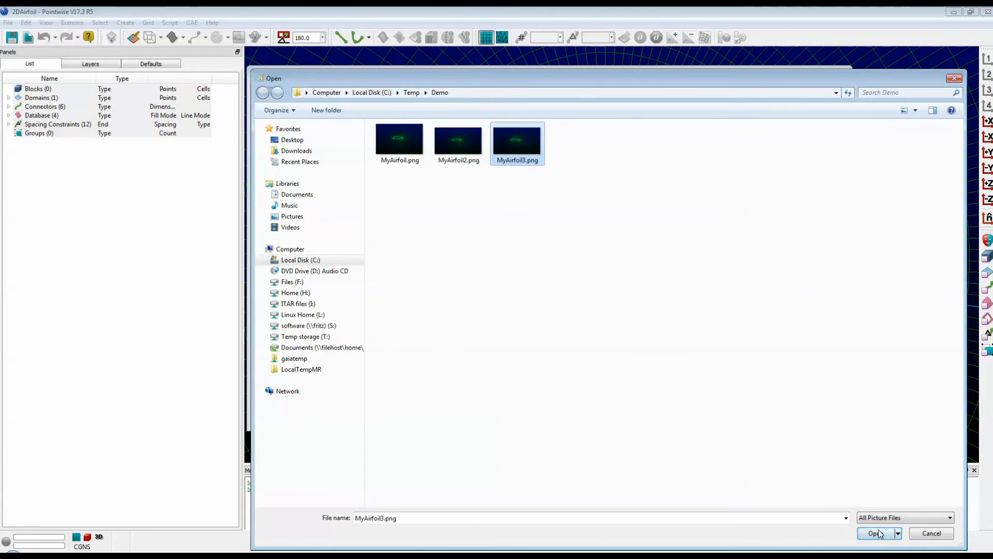
{"action": "left_click", "coordinate": [875, 533]}
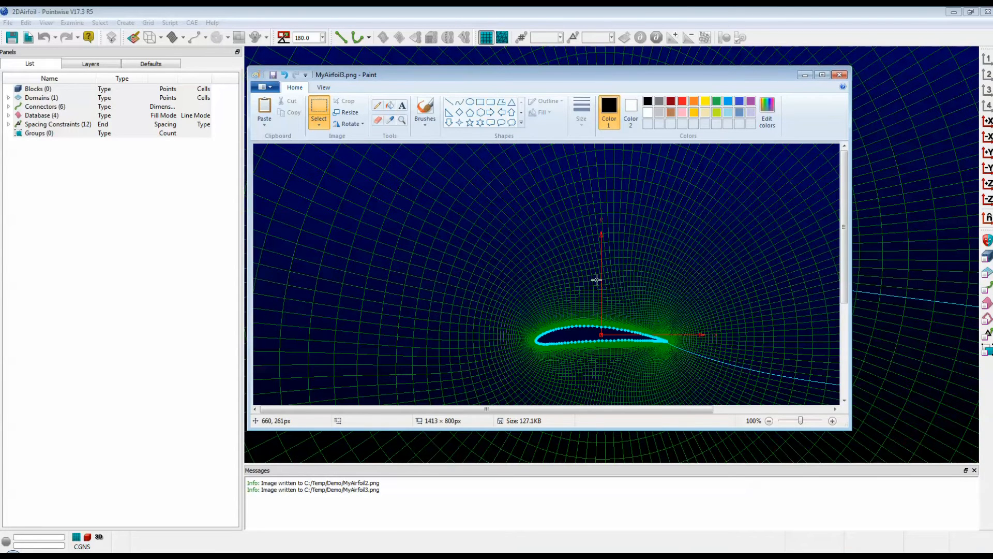
{"action": "left_click", "coordinate": [840, 74]}
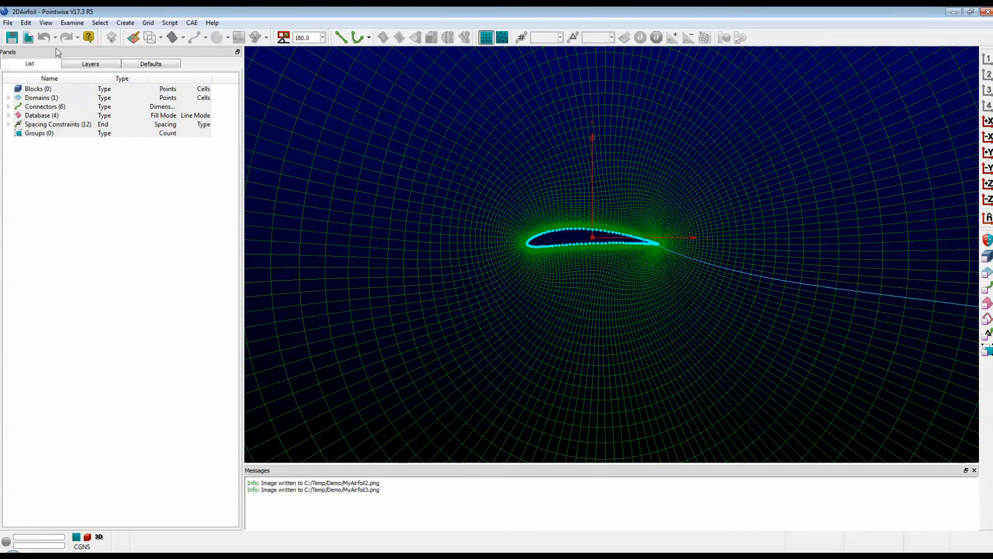
{"action": "left_click", "coordinate": [8, 22]}
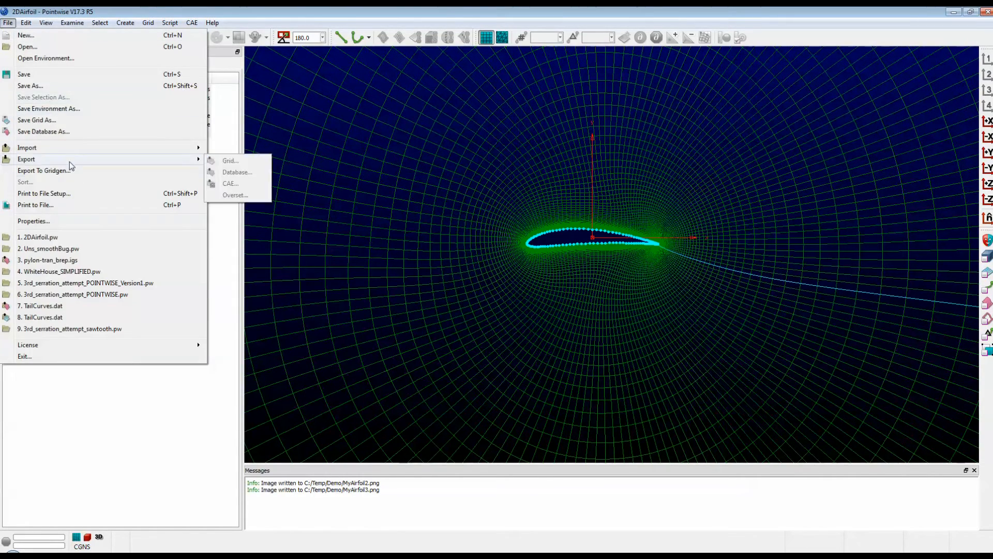
{"action": "left_click", "coordinate": [36, 204]}
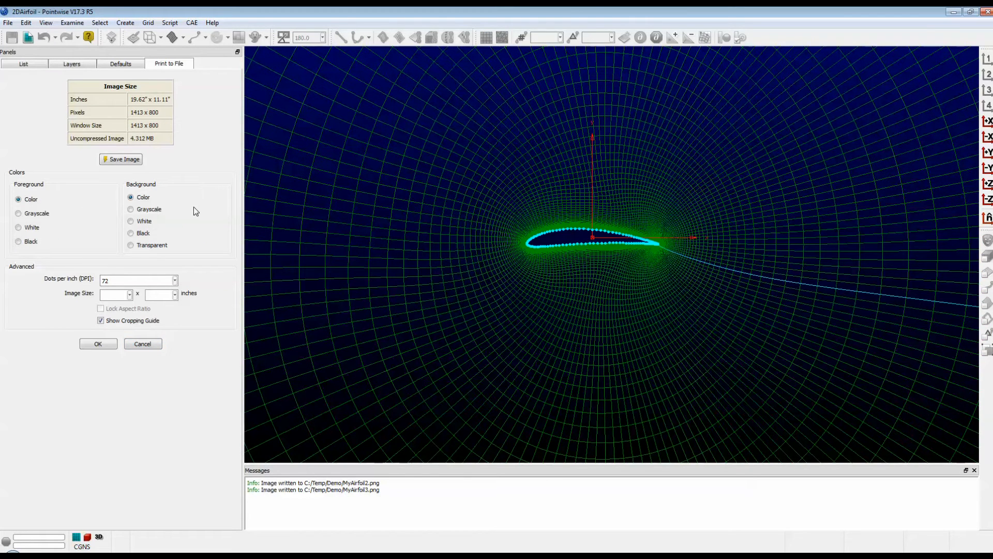
{"action": "mouse_move", "coordinate": [13, 199]}
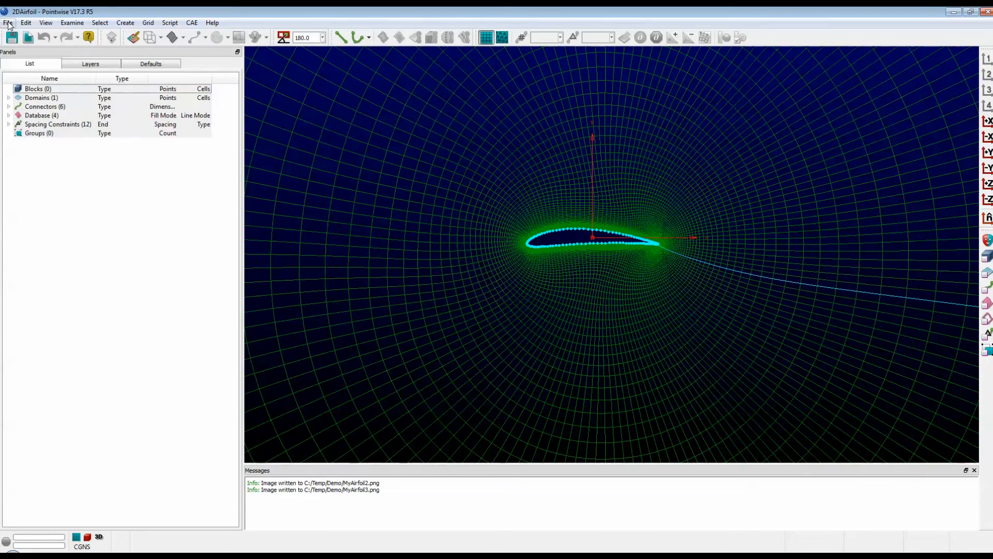
Start Print to File, reaching the Save Image As dialog in the Demo folder
{"action": "left_click", "coordinate": [8, 22]}
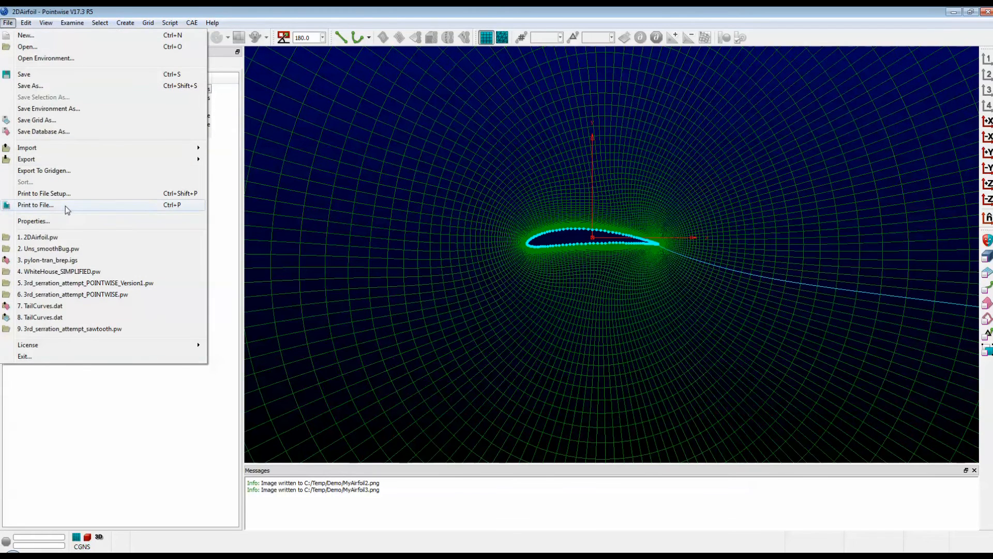
{"action": "left_click", "coordinate": [34, 204]}
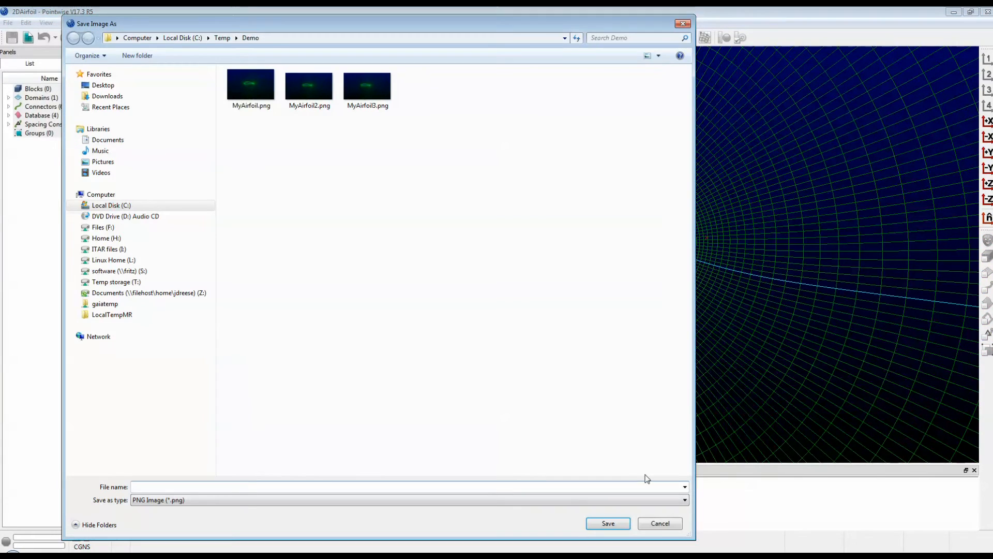